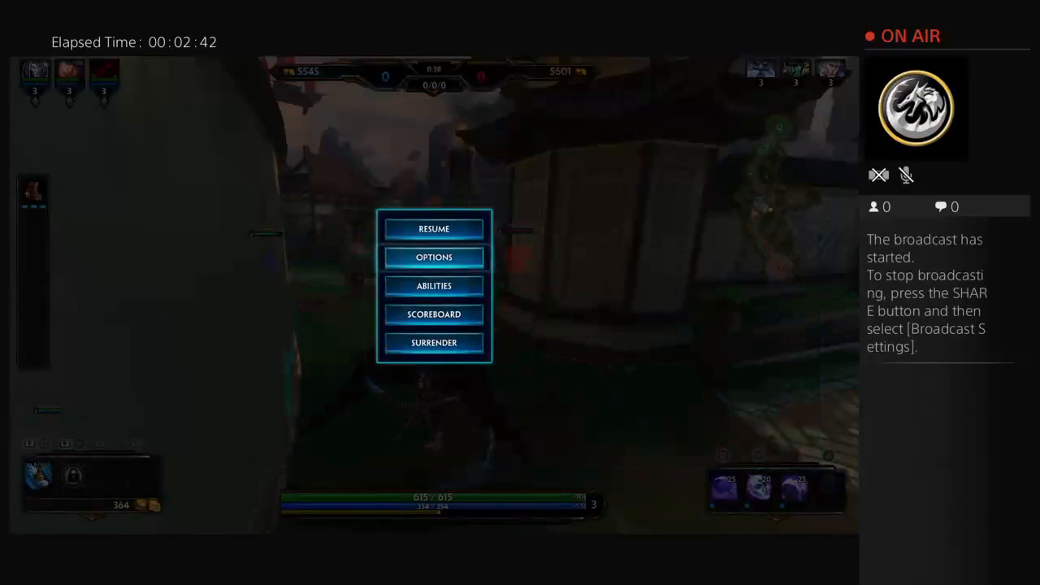
left_click(432, 227)
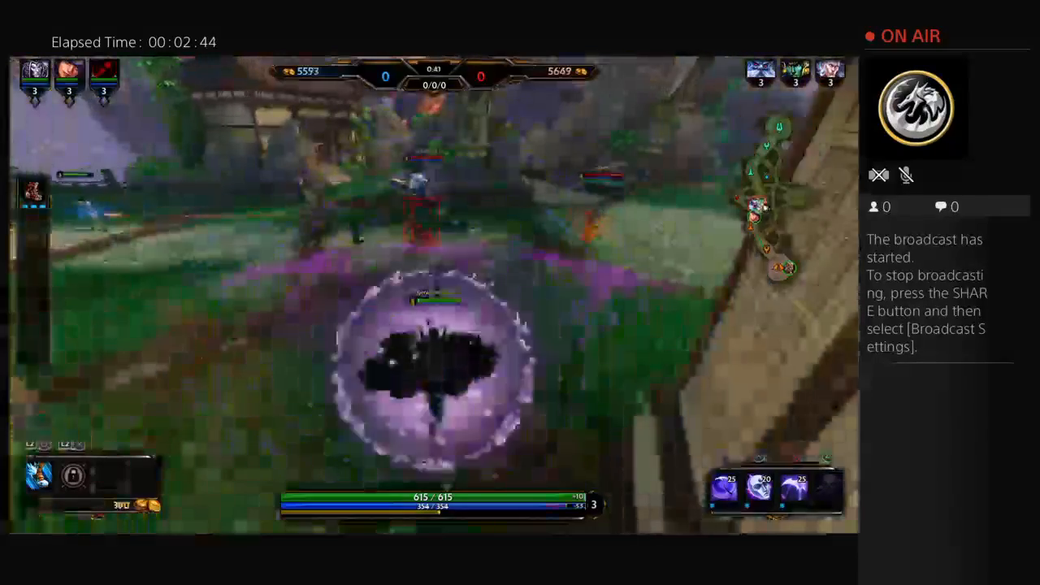